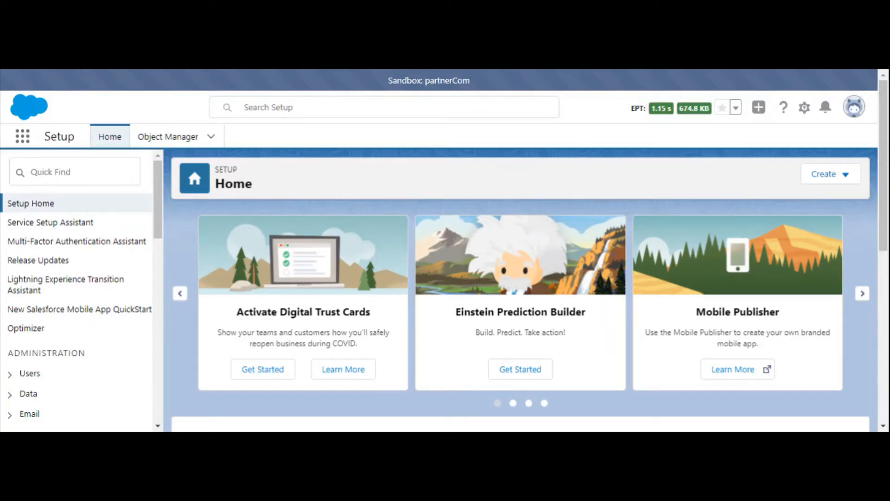
mouse_move(3, 356)
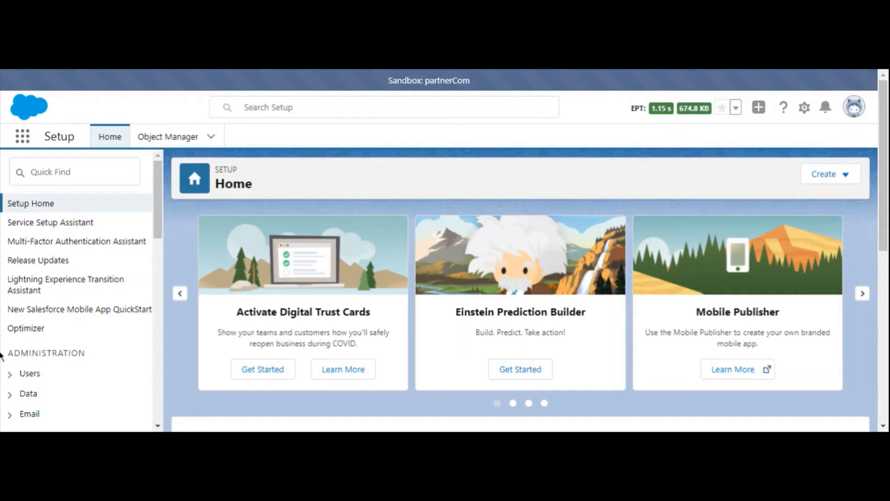
Navigate the Setup sidebar through Administration > Users to the Users page.
left_click(30, 372)
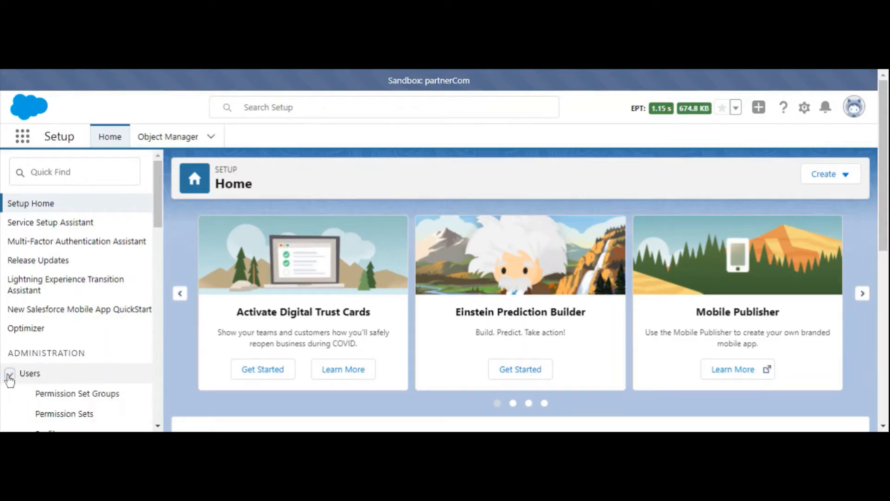
left_click(9, 372)
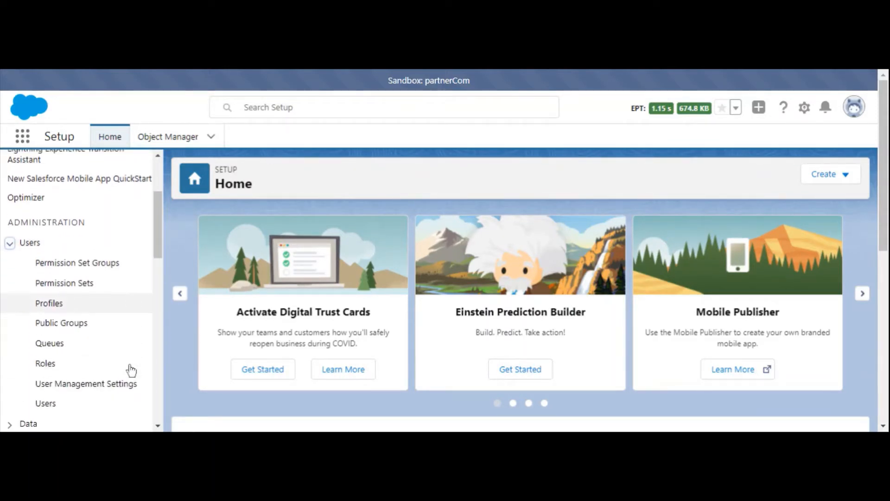
left_click(46, 403)
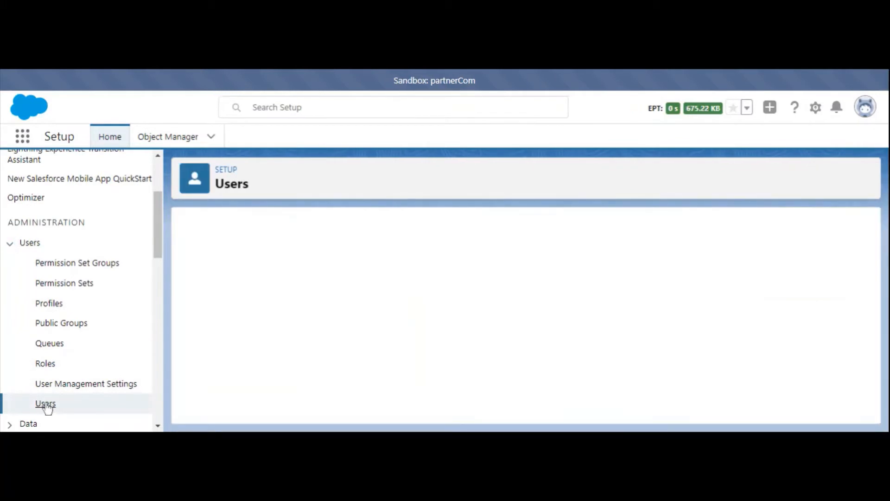
left_click(46, 403)
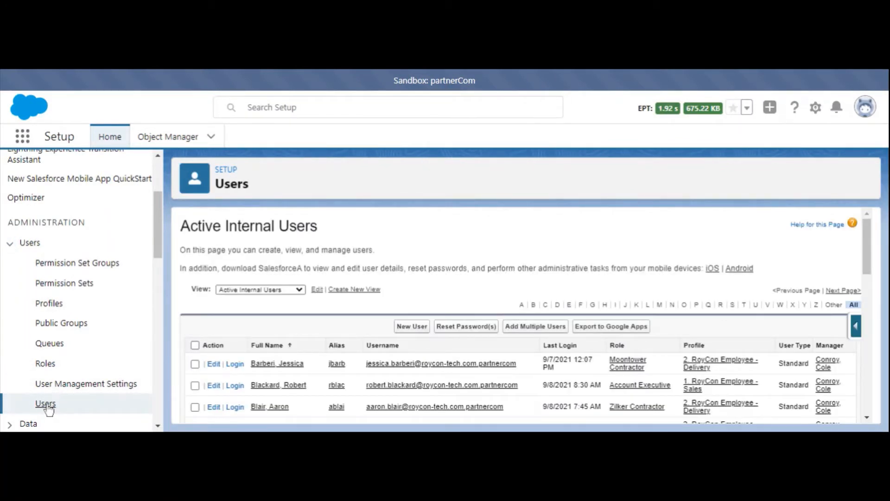
mouse_move(342, 331)
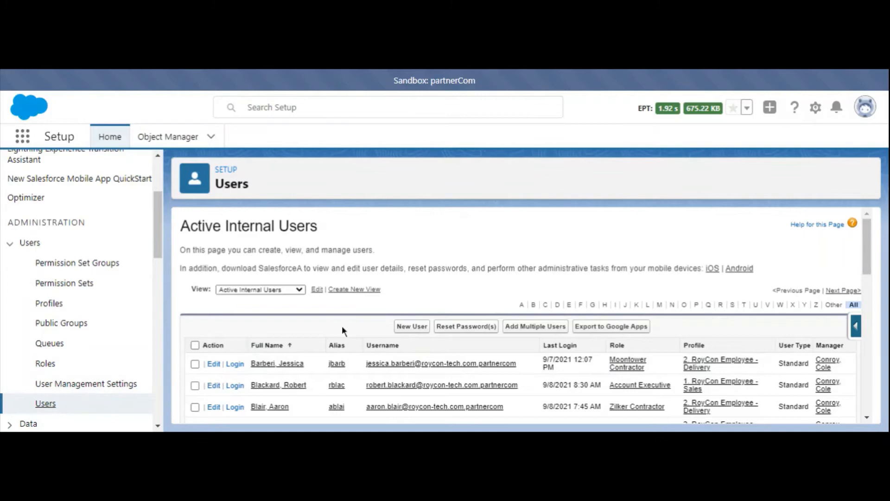
scroll("down", 3)
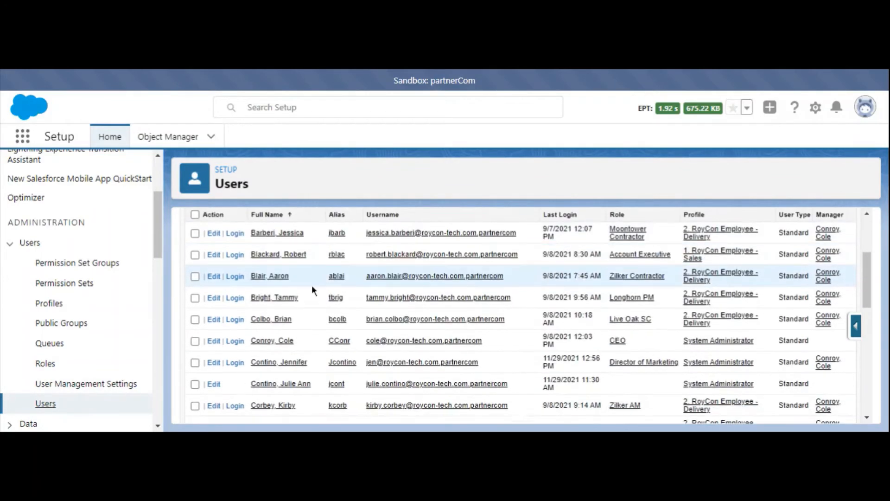
scroll("down", 3)
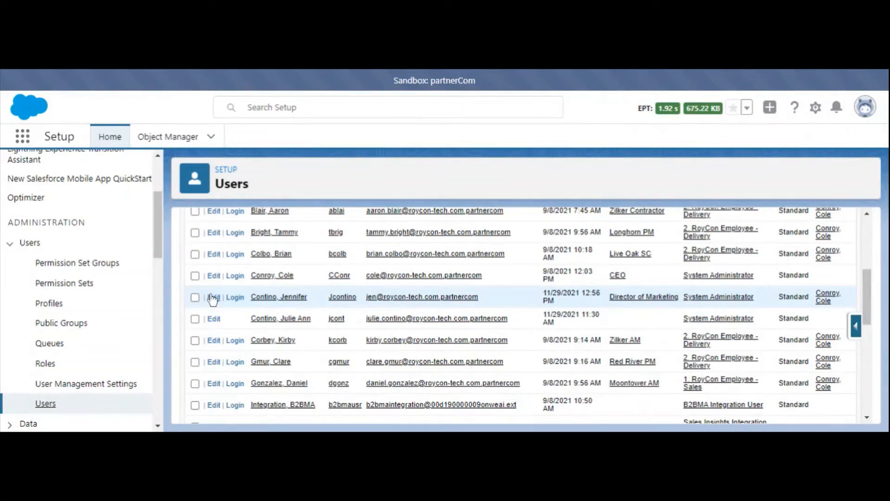
left_click(213, 296)
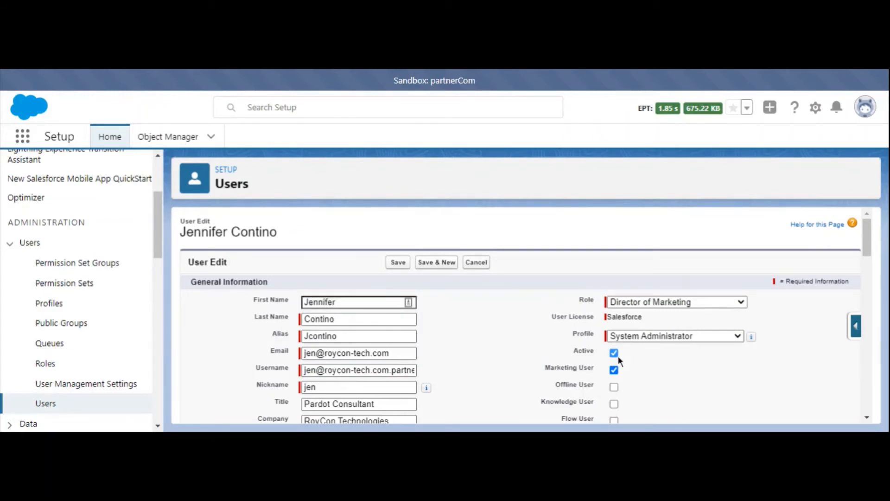
left_click(613, 352)
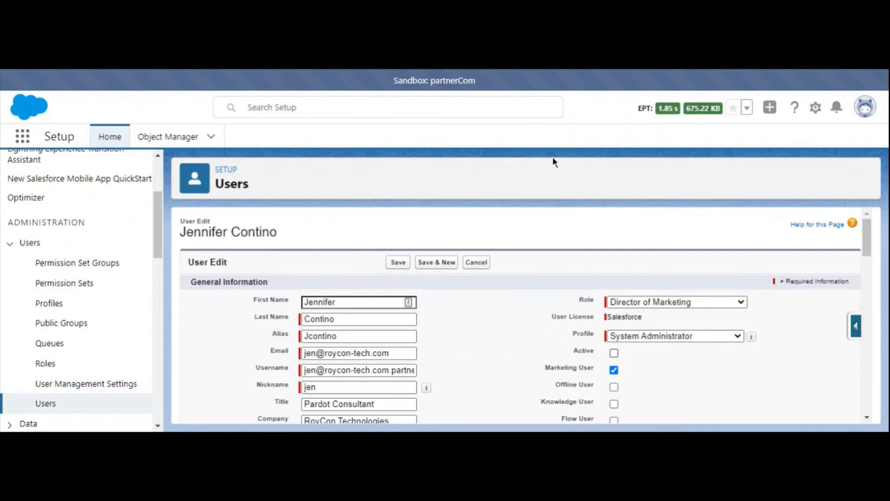